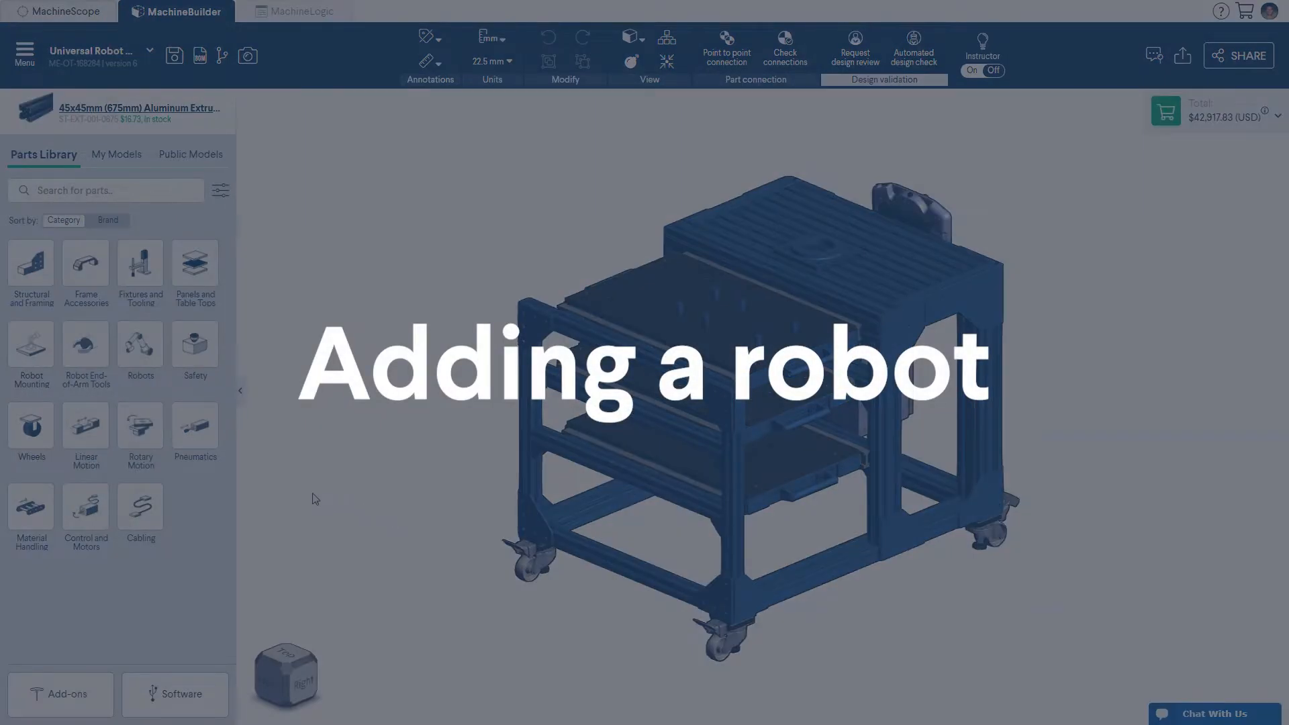
# Choose the Universal Robots UR5e arm from the Robots category of the Parts Library
pyautogui.click(140, 343)
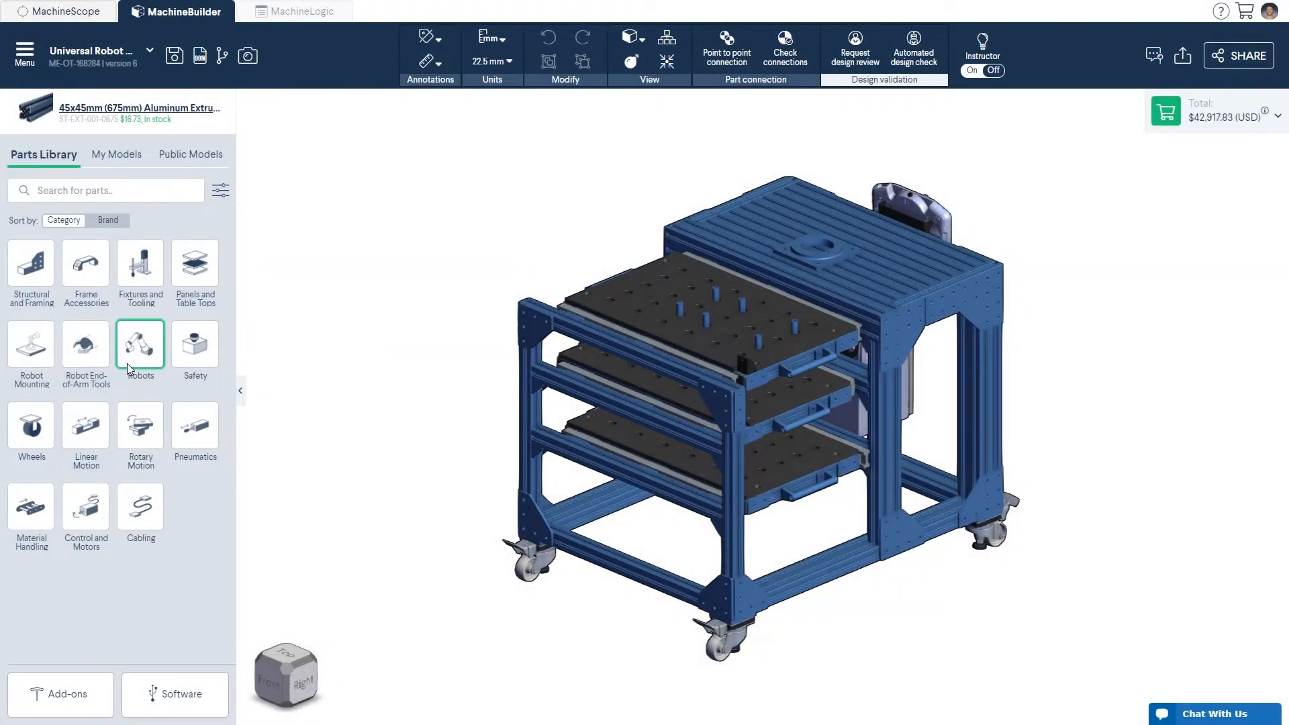
pyautogui.click(140, 344)
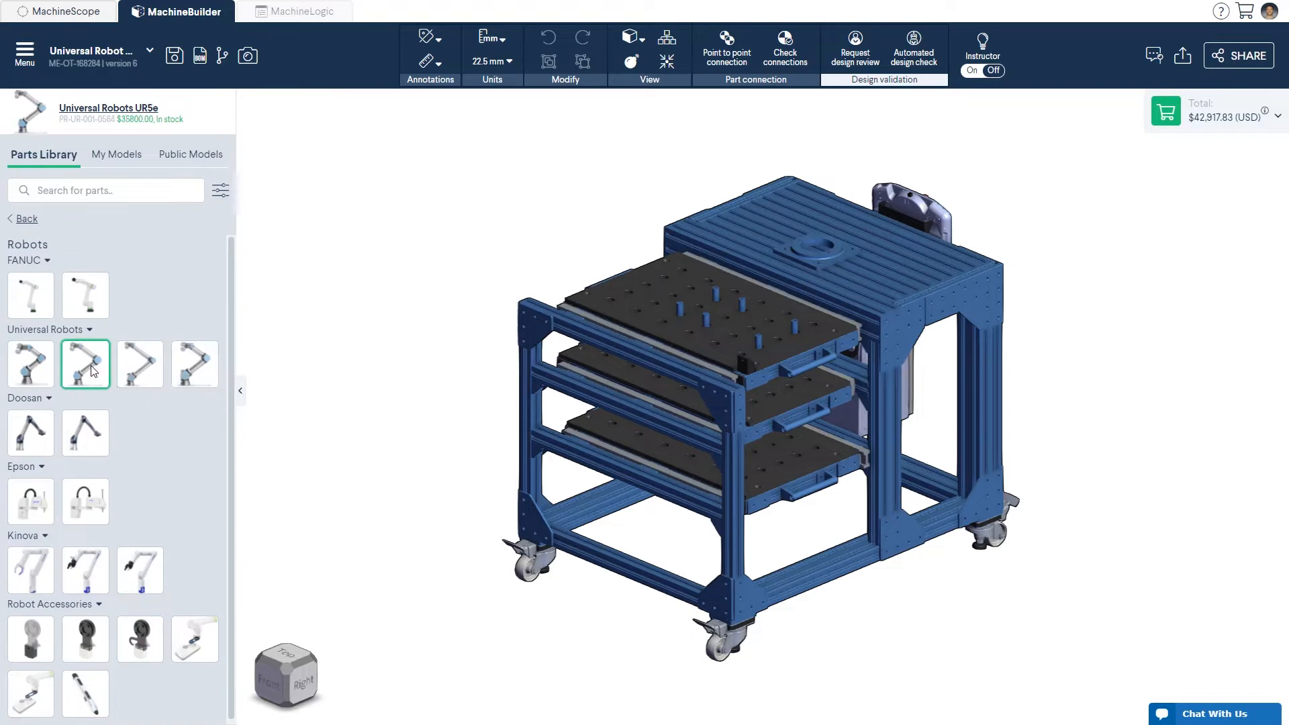
# Place the UR5e on the cart's top deck, confirm its orientation and dismiss the Parts Kit Assistant
pyautogui.click(84, 364)
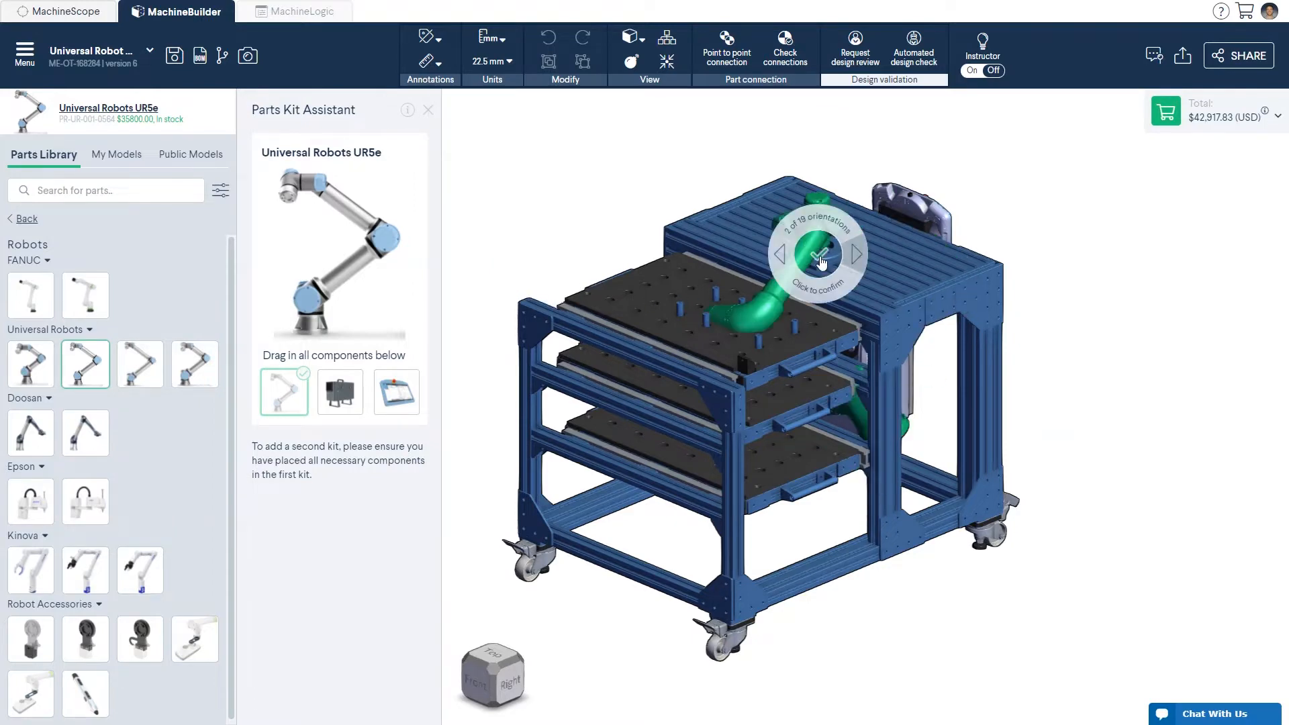
pyautogui.click(854, 254)
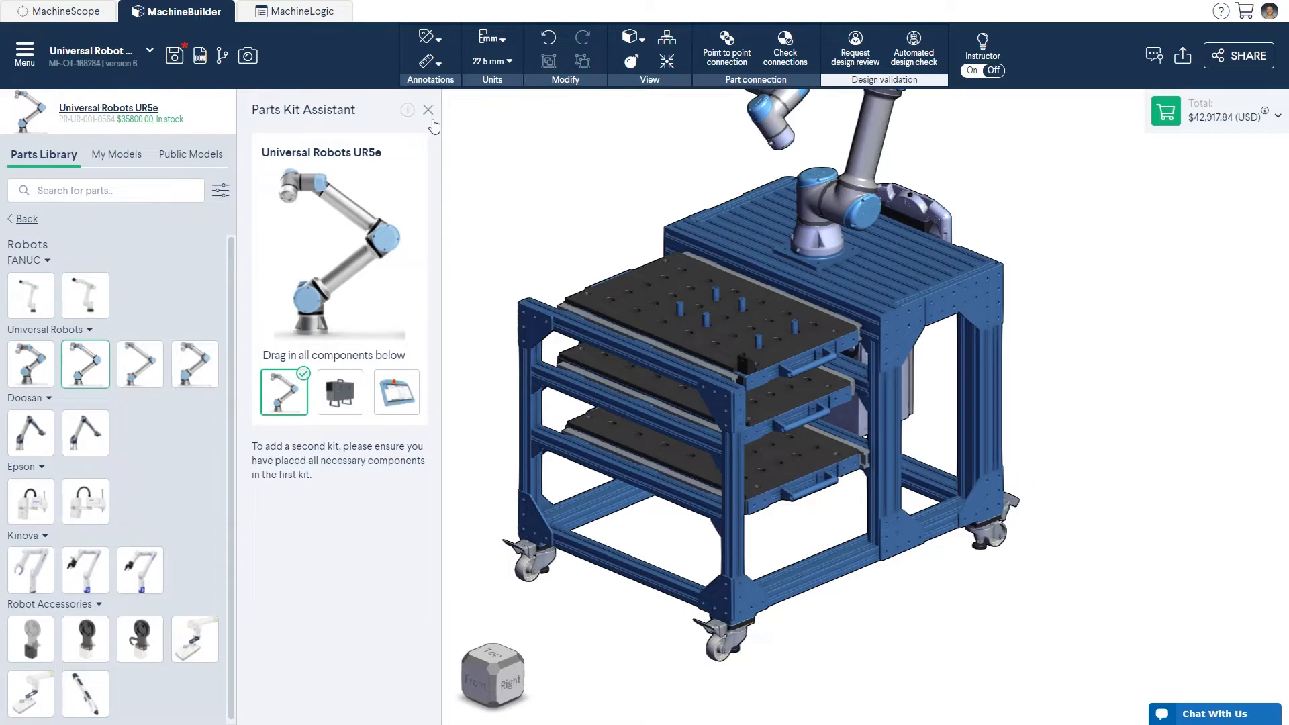
pyautogui.click(427, 108)
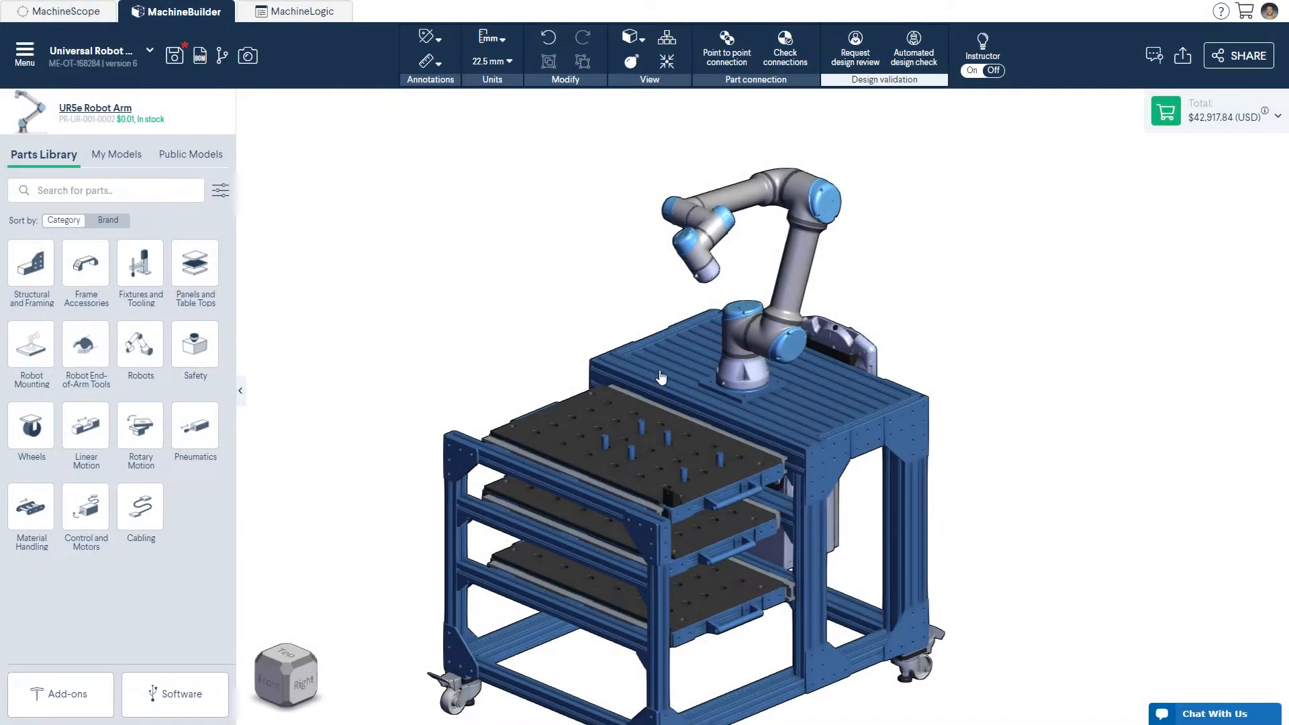
# Enter Edit Robot mode for the mounted UR5e via its context menu
pyautogui.rightClick(731, 380)
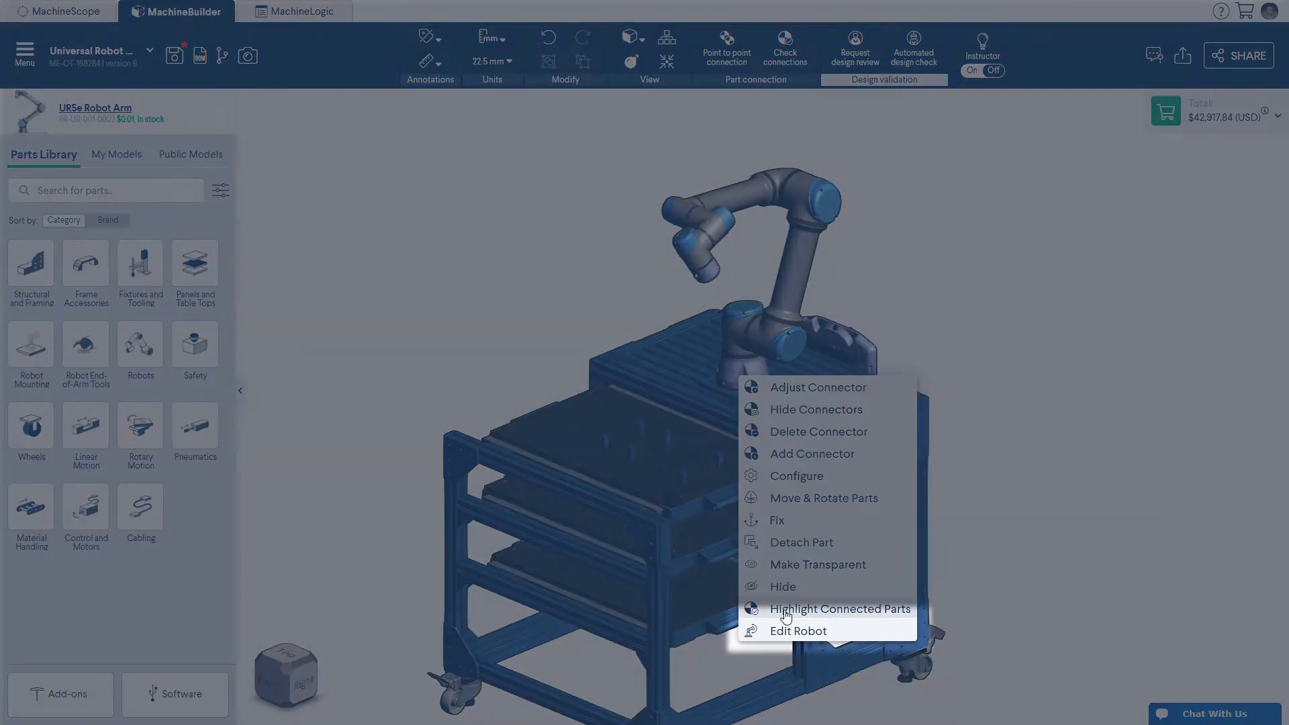
pyautogui.click(822, 496)
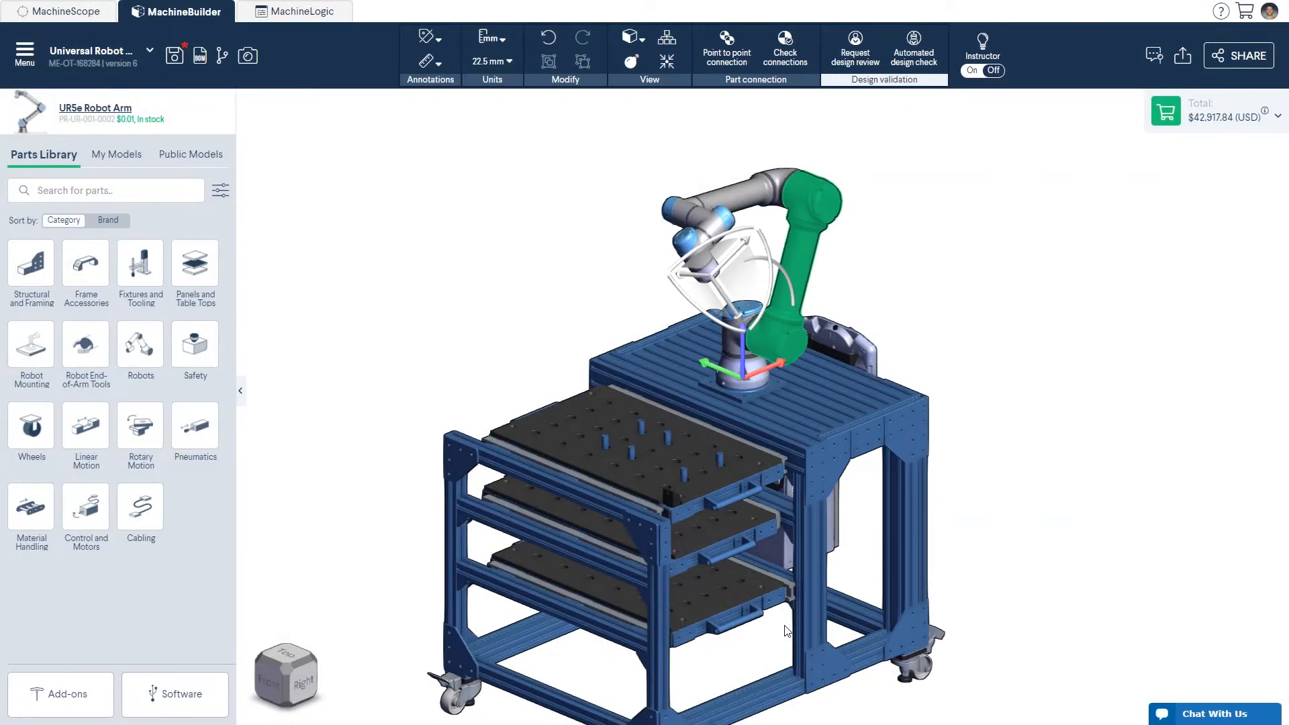
pyautogui.moveTo(772, 548)
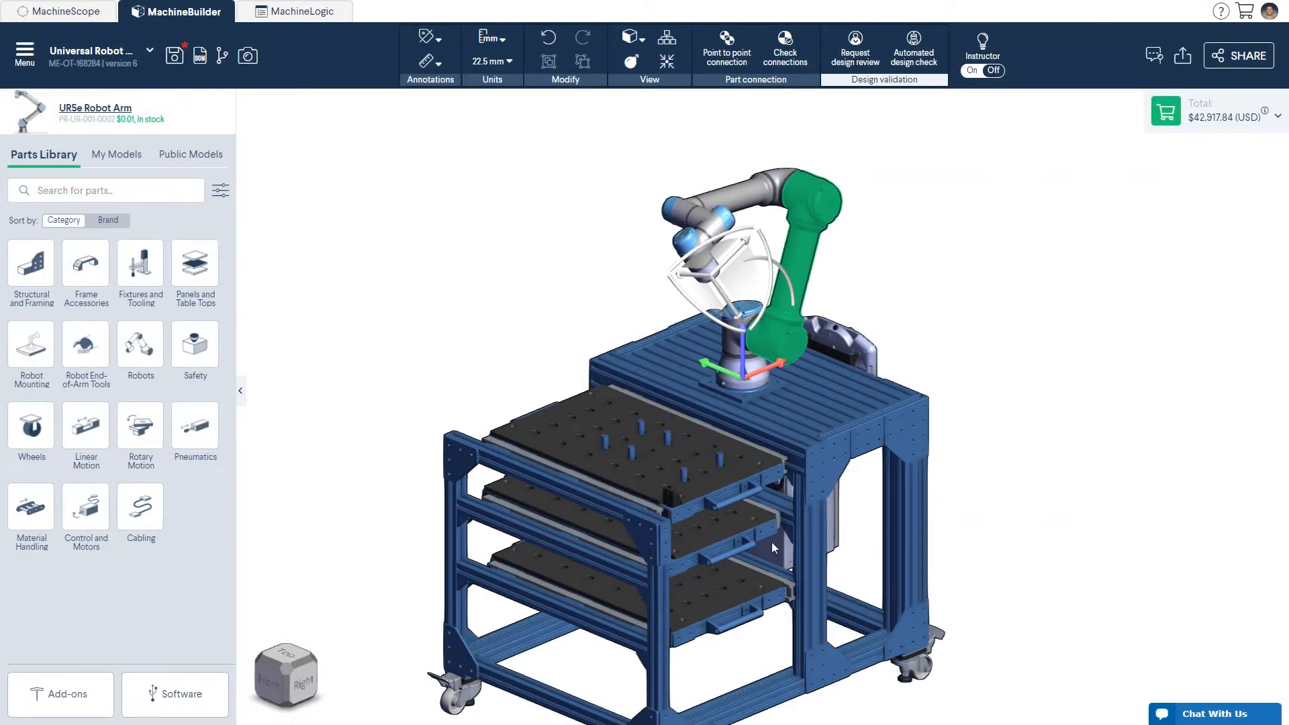